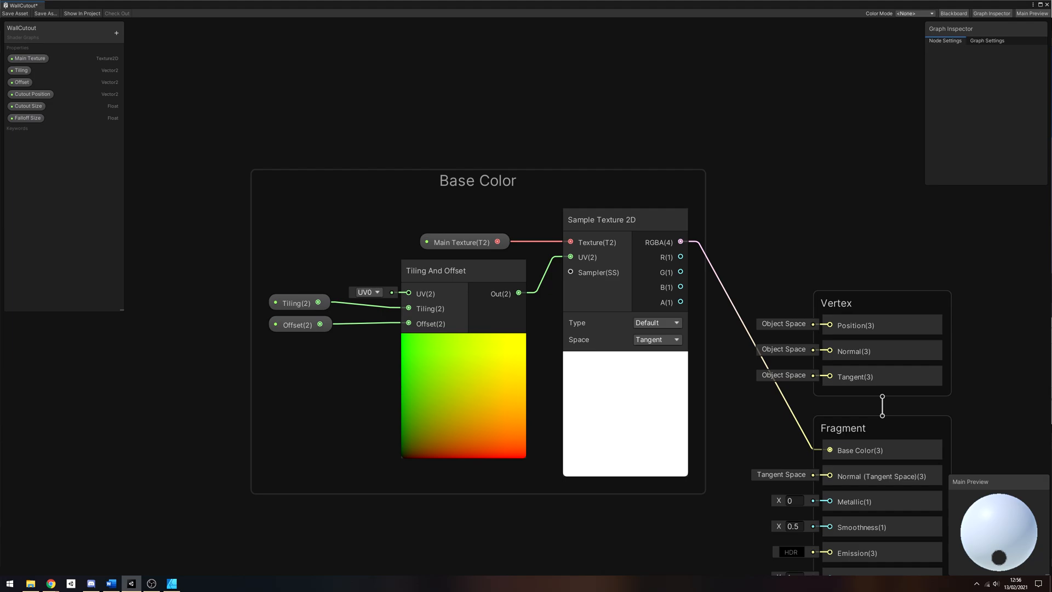
# Inspect the Main Texture, Tiling and Offset properties in the Graph Inspector in turn
pyautogui.click(32, 58)
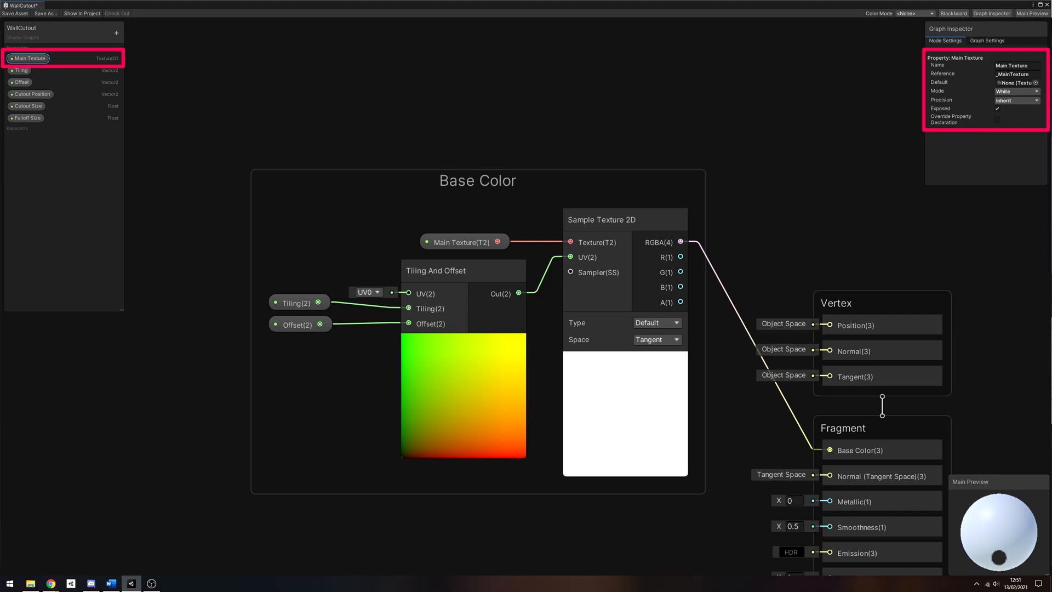
pyautogui.click(20, 70)
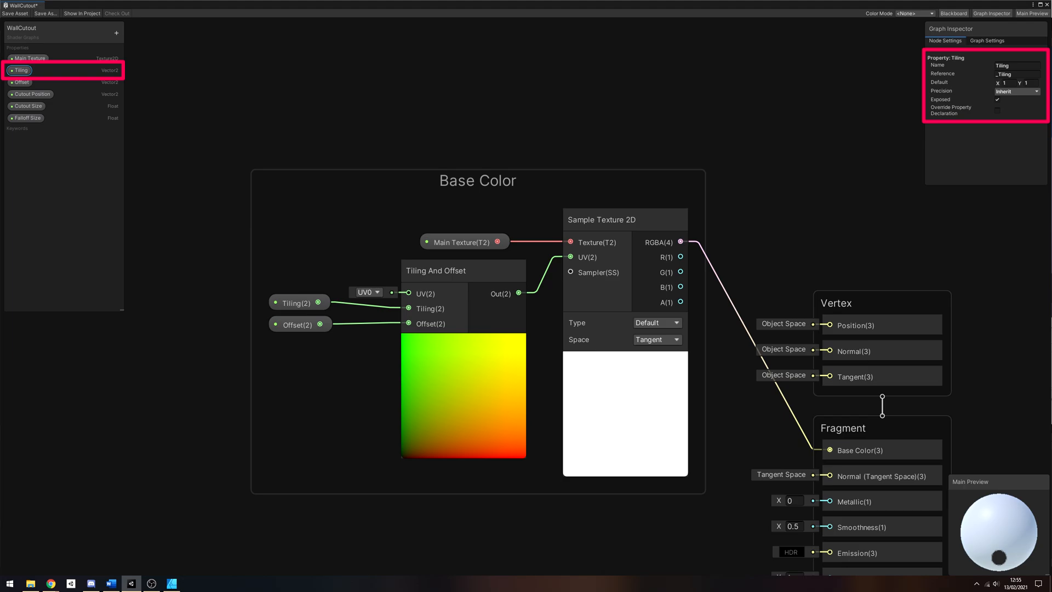
pyautogui.click(21, 82)
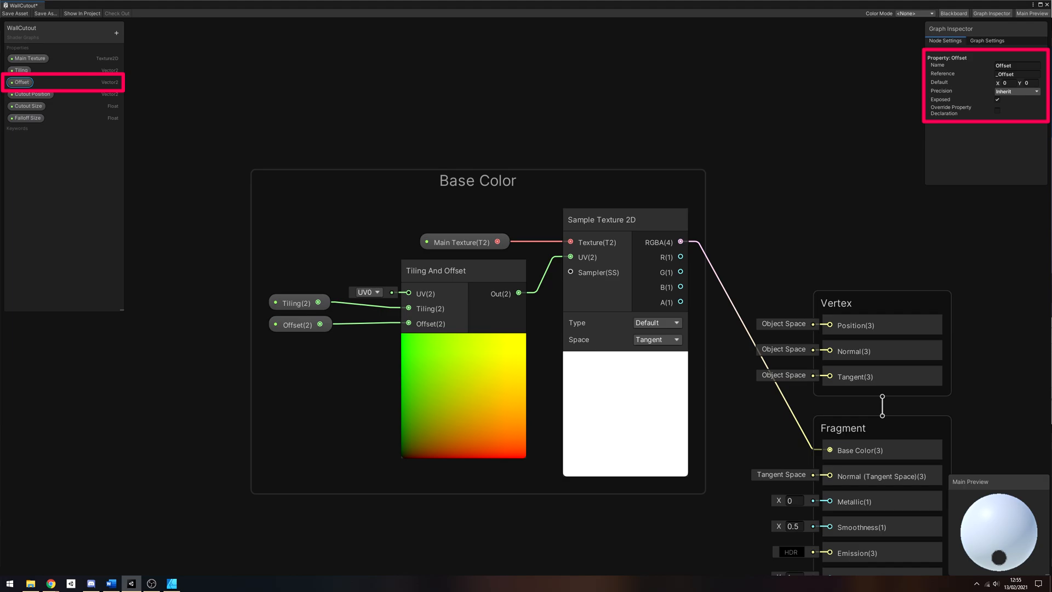
# Deselect Offset by clicking empty graph space, clearing the Graph Inspector
pyautogui.click(602, 220)
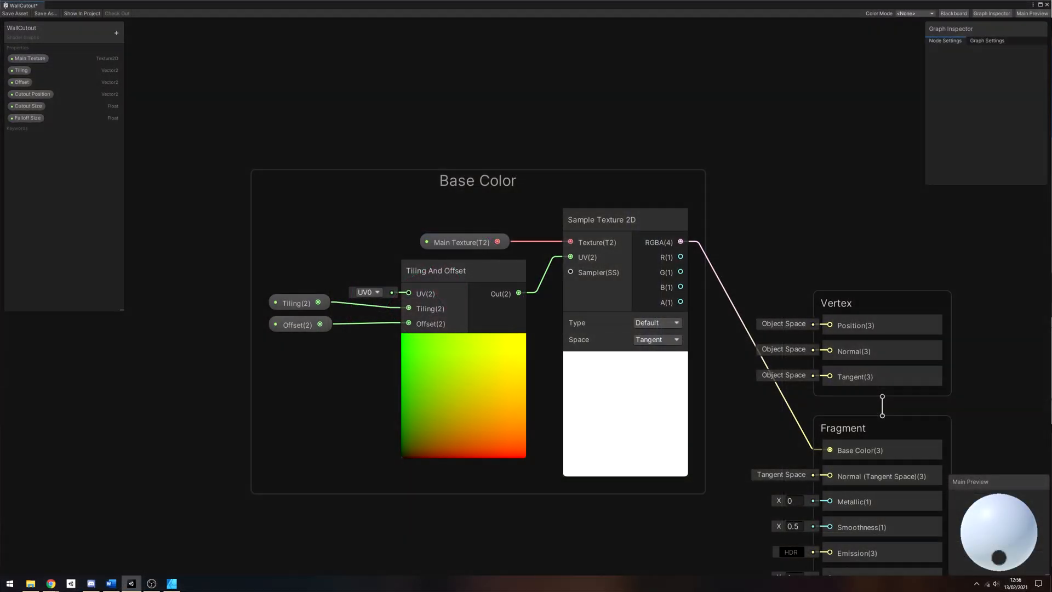
# Inspect the Cutout Position property, showing its default of 0.5, 0.25 and reference ID
pyautogui.click(30, 94)
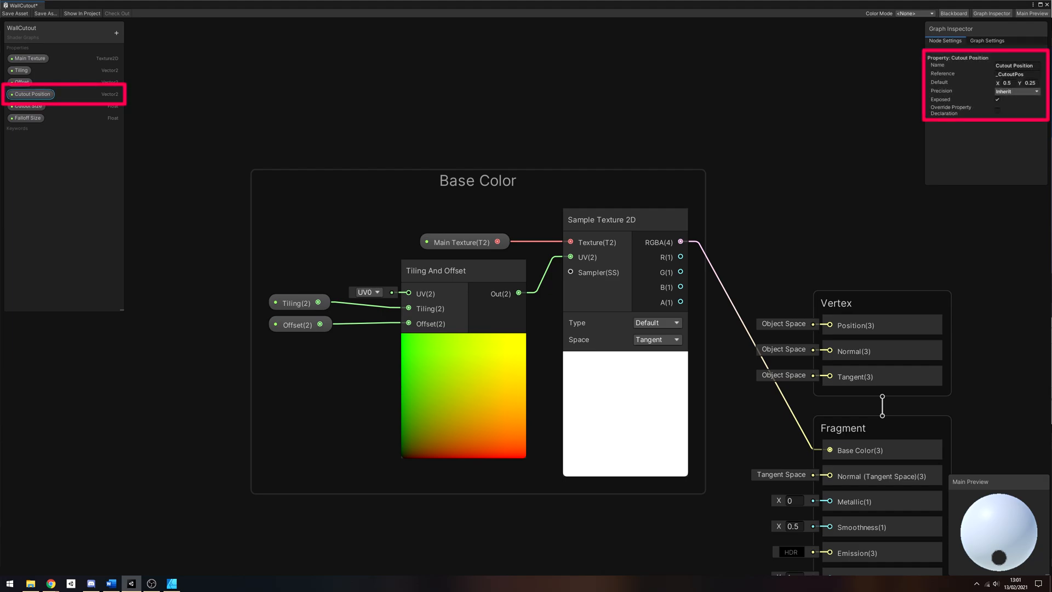
pyautogui.click(26, 106)
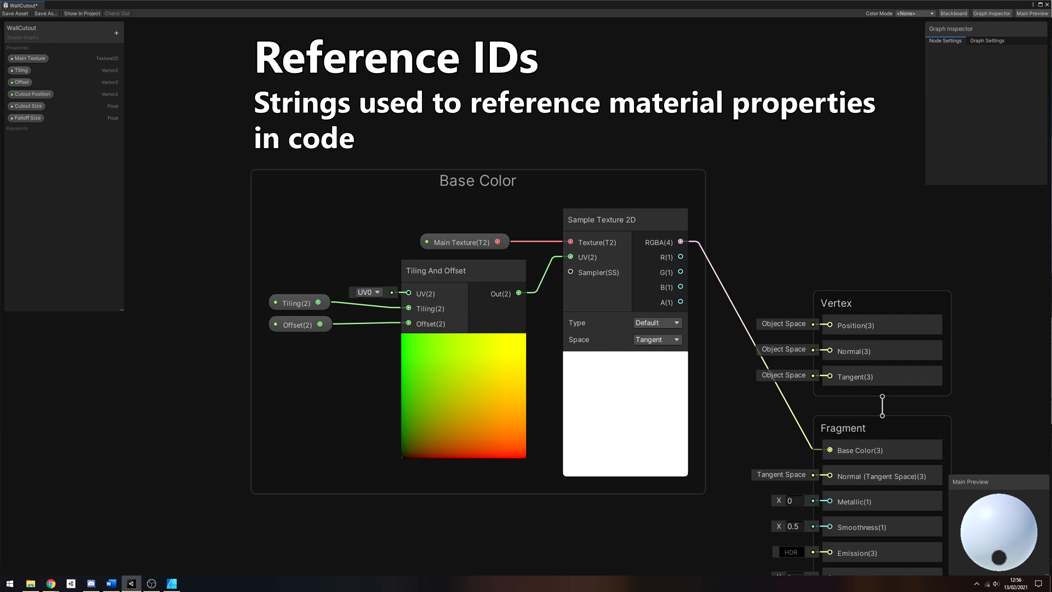
# Inspect the Cutout Size property, showing its _CutoutSize reference string
pyautogui.click(27, 106)
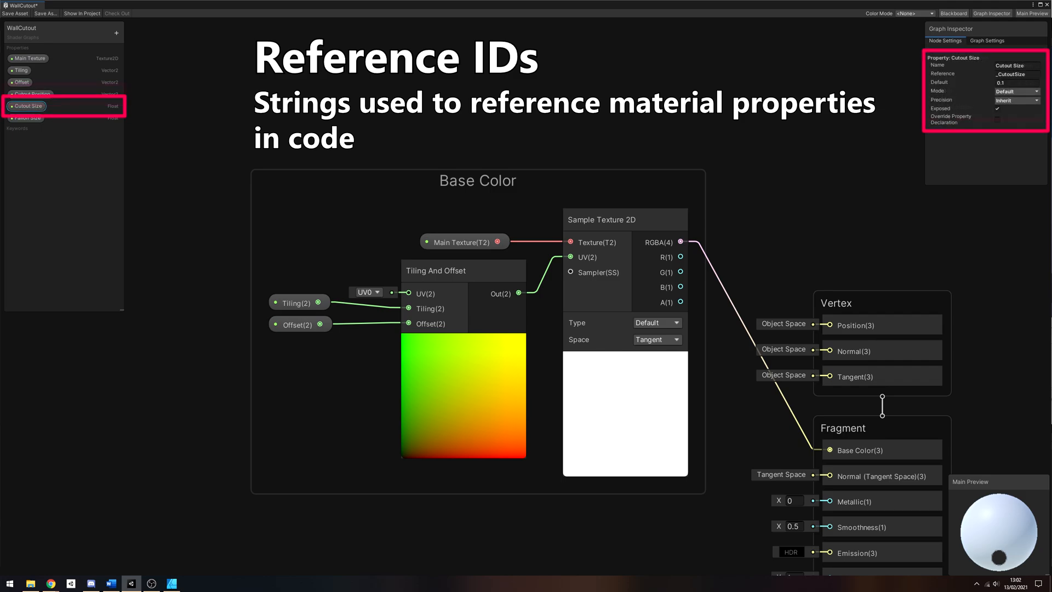
pyautogui.click(26, 117)
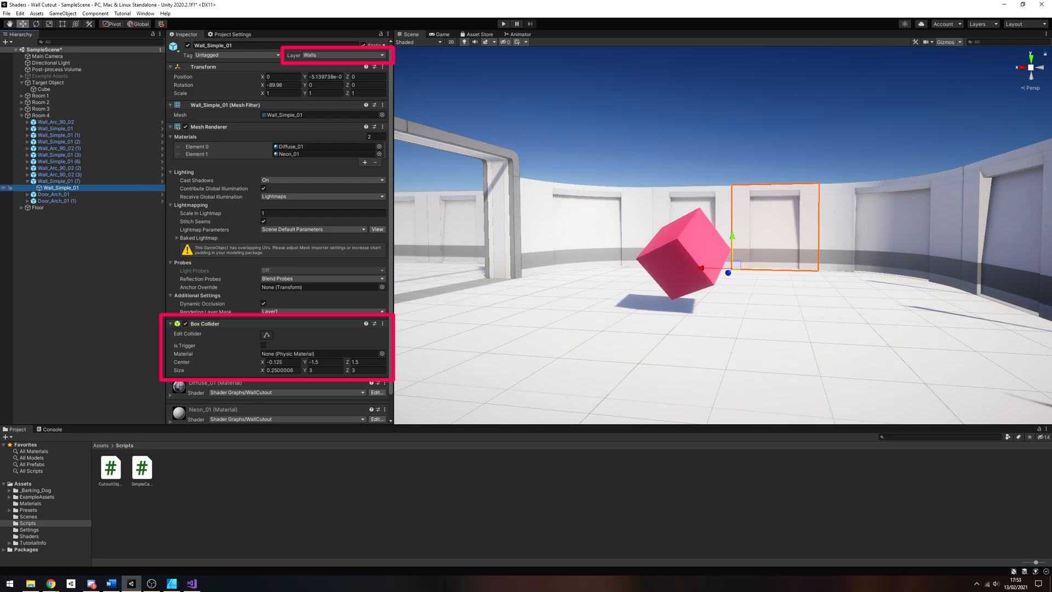
# Select the wall to assign the Walls layer and a Box Collider
pyautogui.click(45, 56)
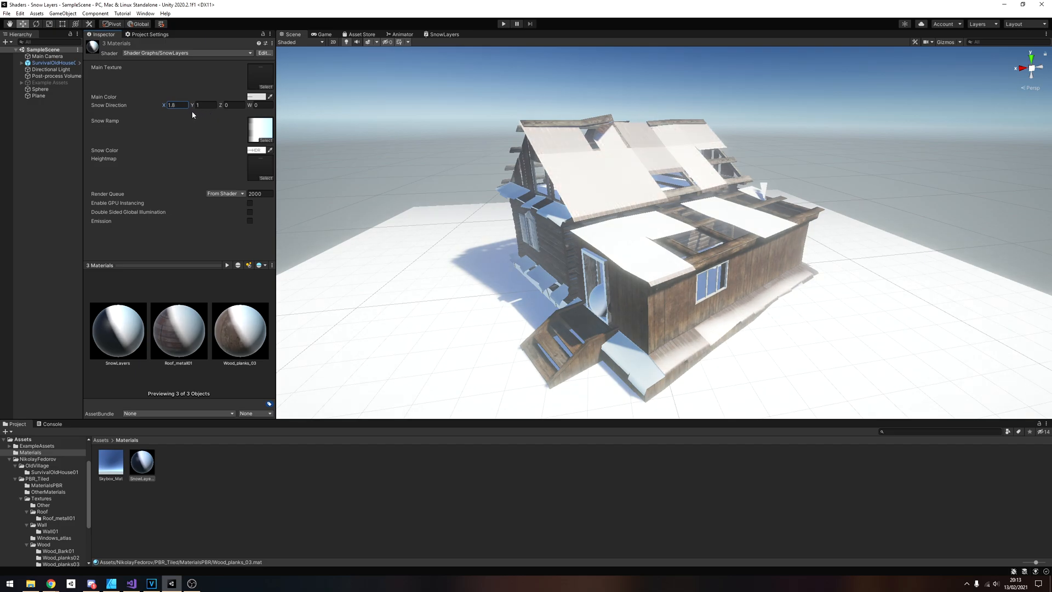
# Set Snow Direction X to 3.14, then 1.18, so snow blankets the house roof
pyautogui.write('3.14')
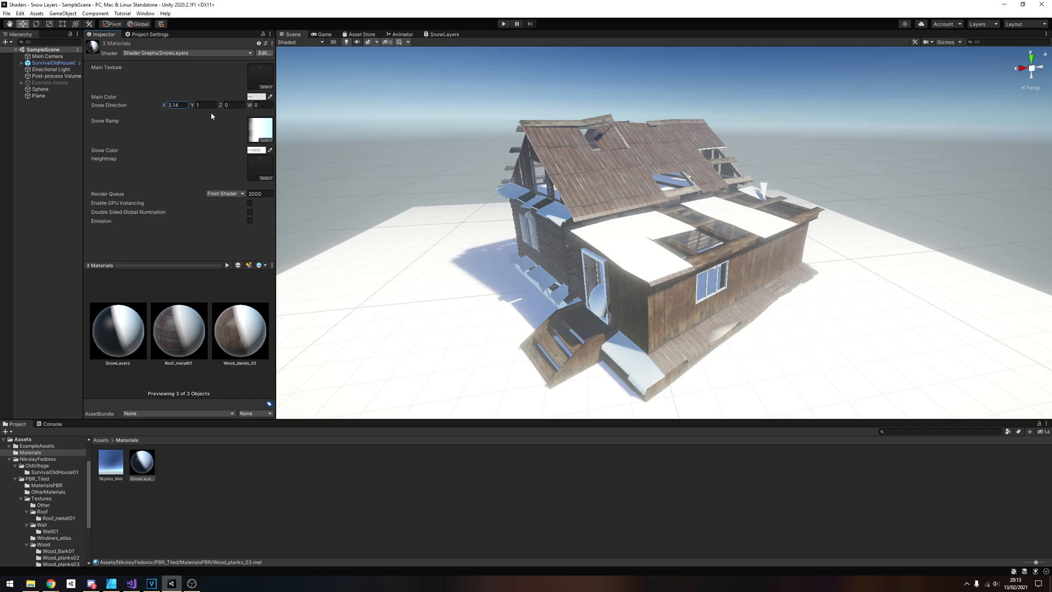
pyautogui.write('1.18')
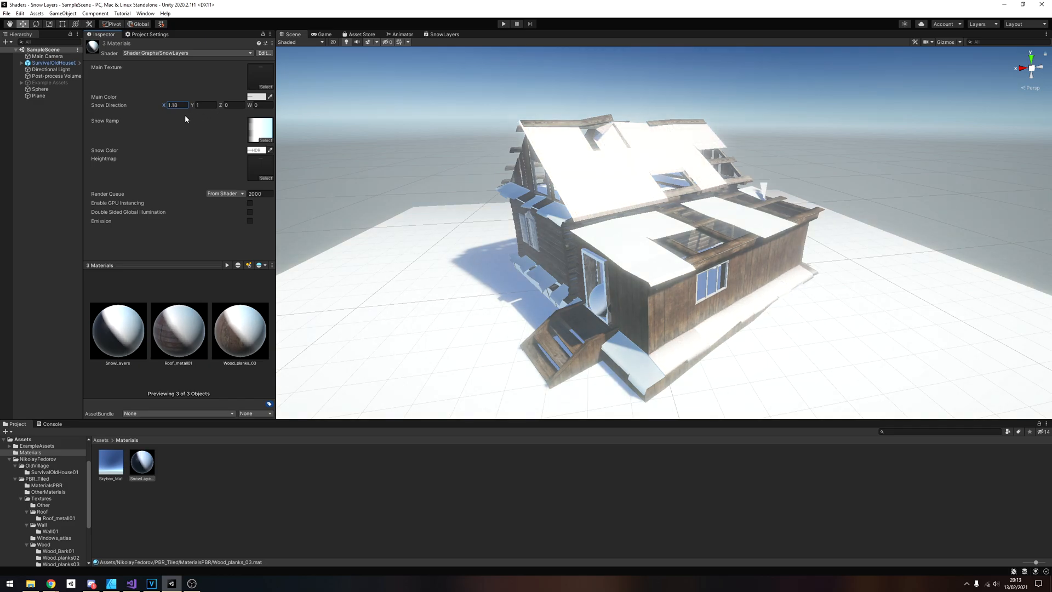